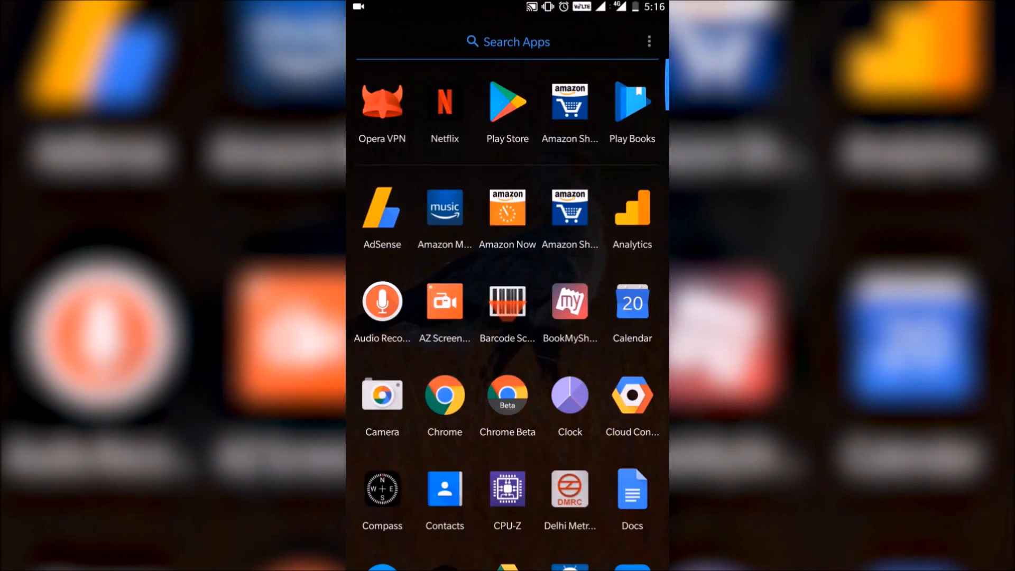
Launch Opera VPN and connect it to a Canada server.
click(382, 101)
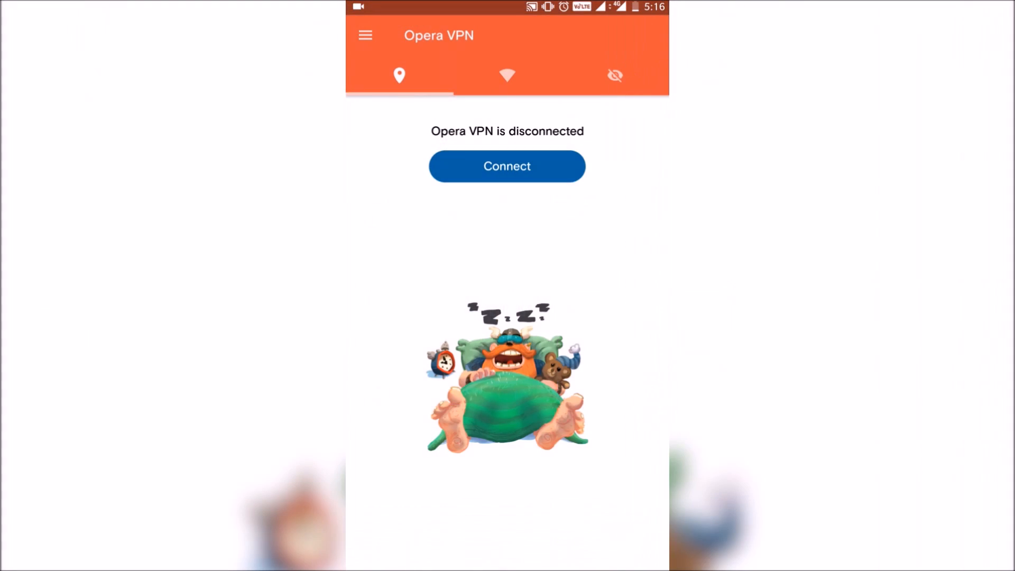
click(507, 166)
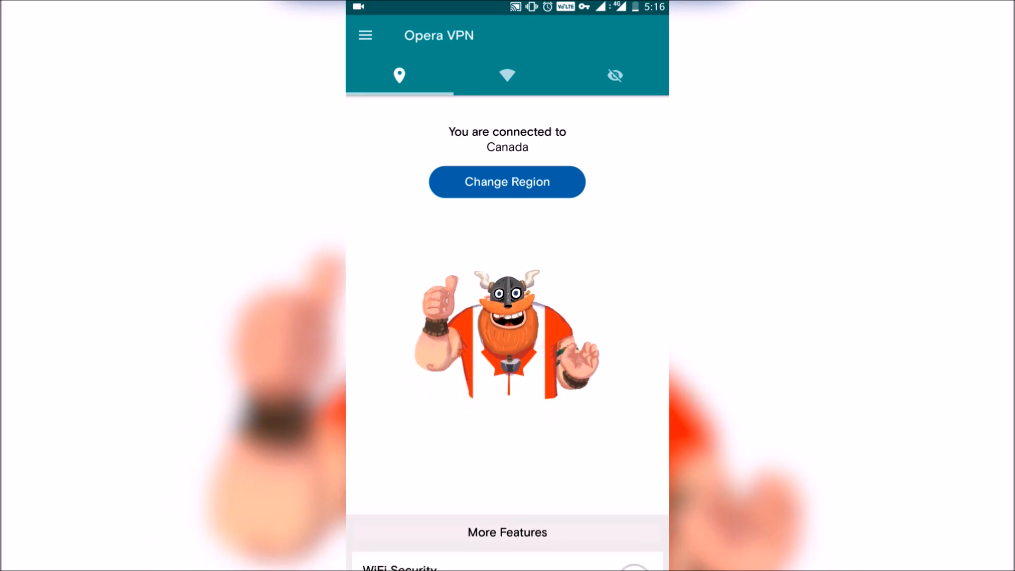
scroll(down, 3)
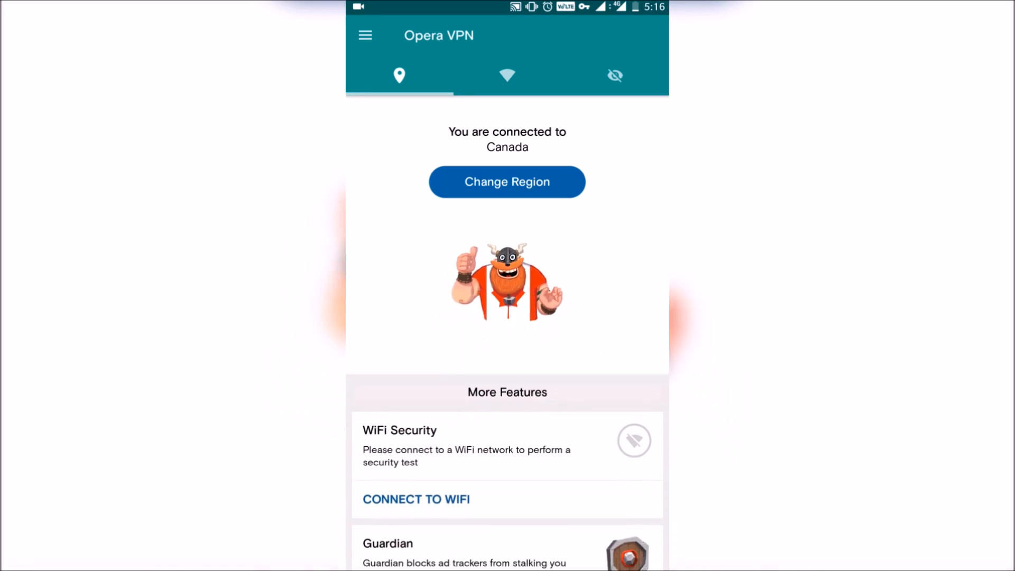
click(507, 182)
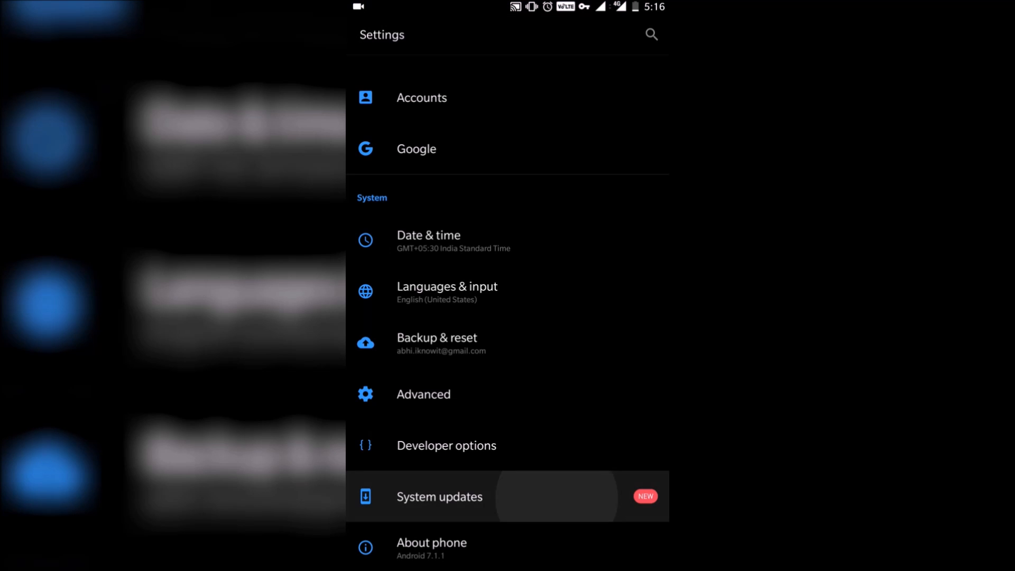
Open the Oxygen OS 5.0 (Android 8.0) update and start Download Now.
click(440, 497)
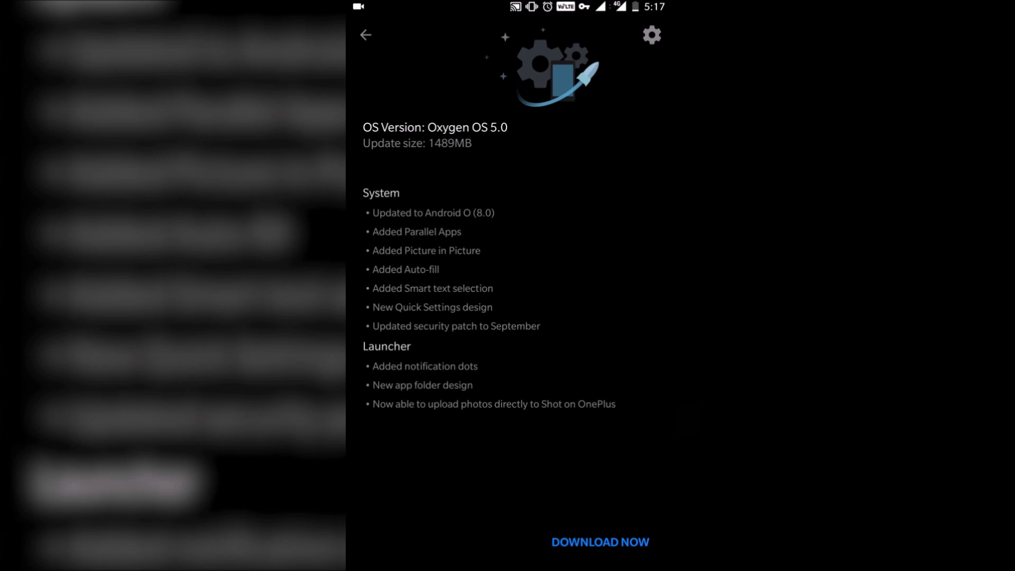
click(601, 542)
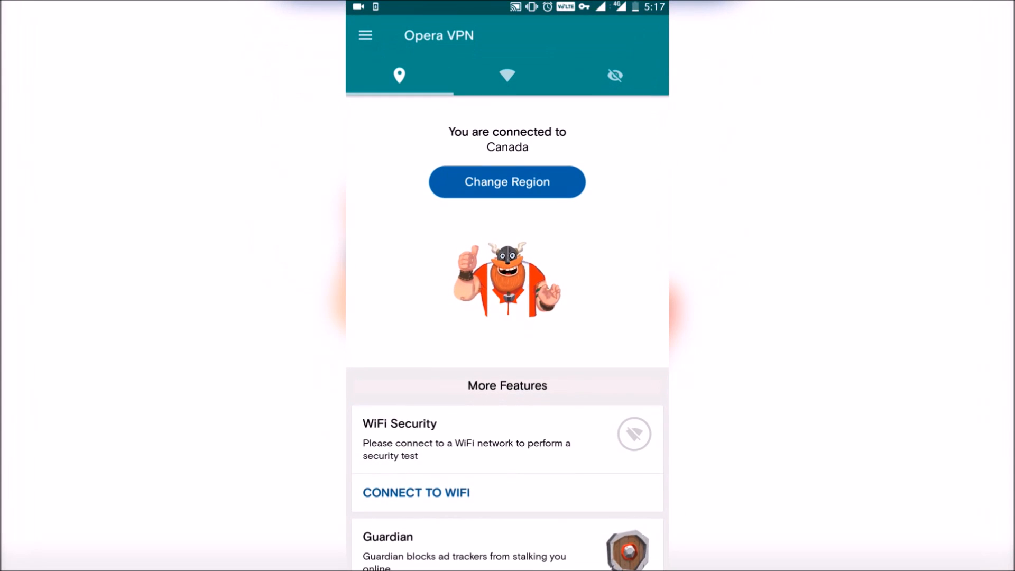
Open Opera VPN's navigation drawer with the VPN connection toggle.
click(364, 36)
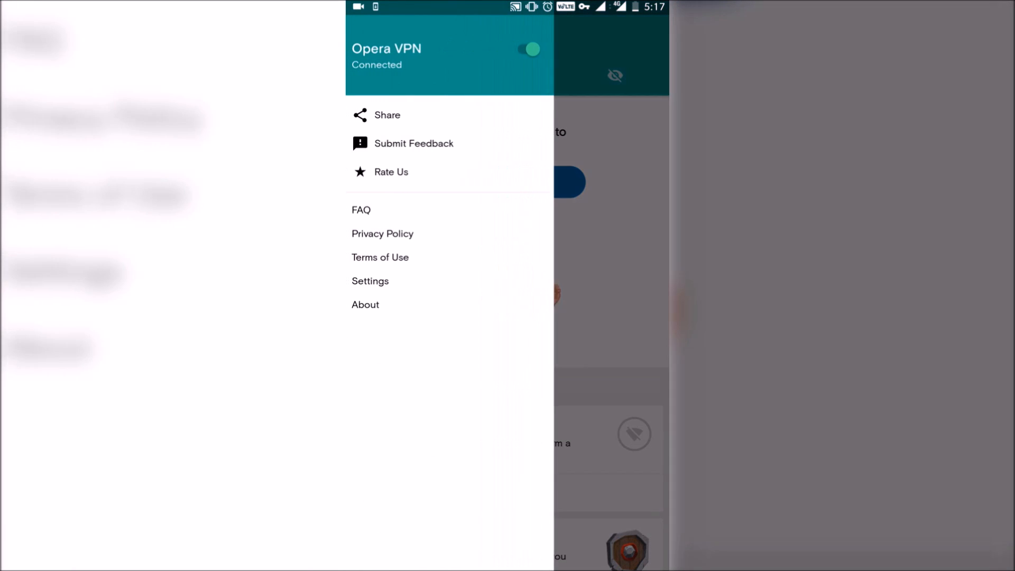
click(527, 49)
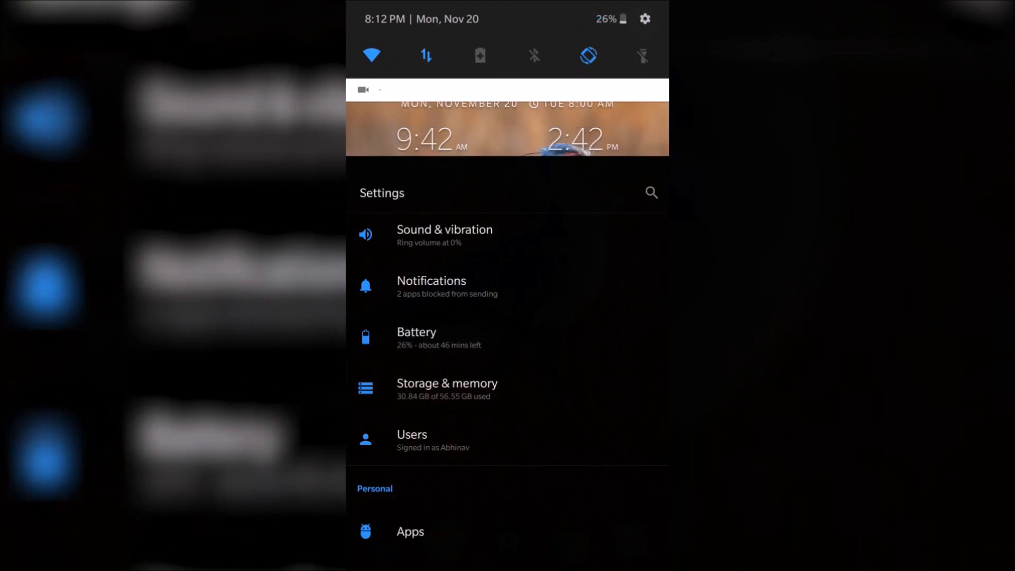
In Parallel Apps, switch on the WhatsApp toggle to create its parallel copy.
scroll(down, 3)
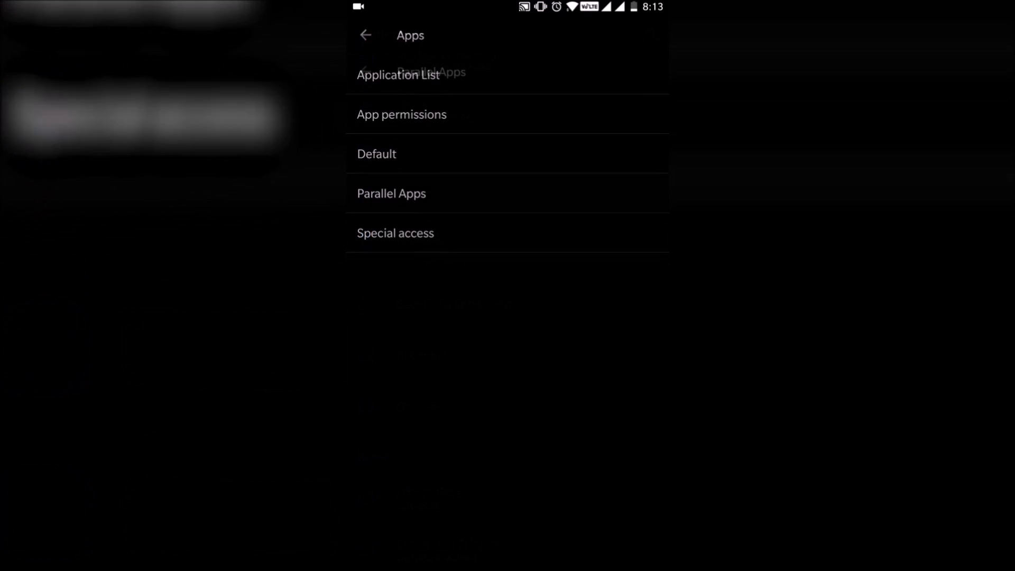
click(392, 194)
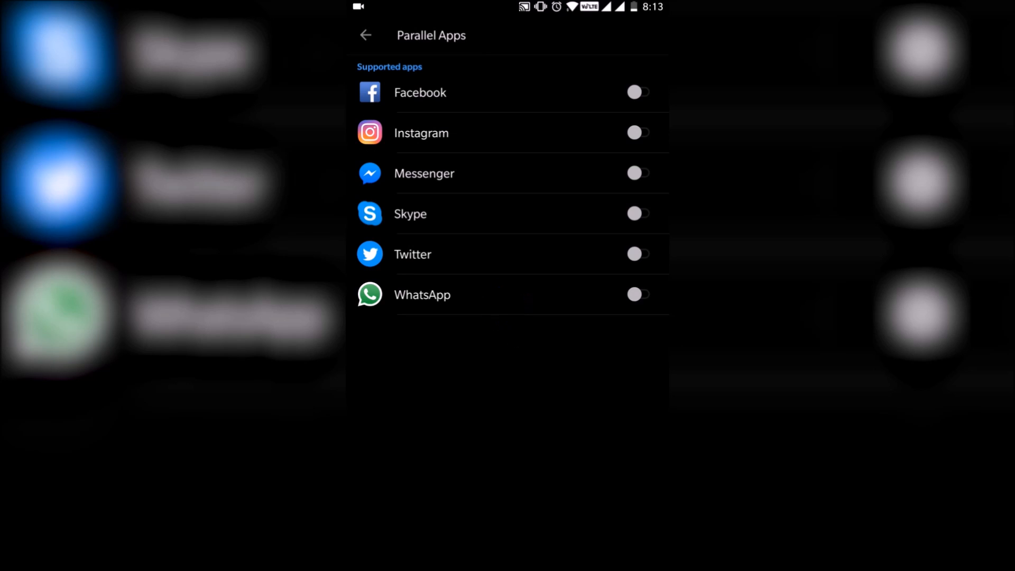
click(638, 294)
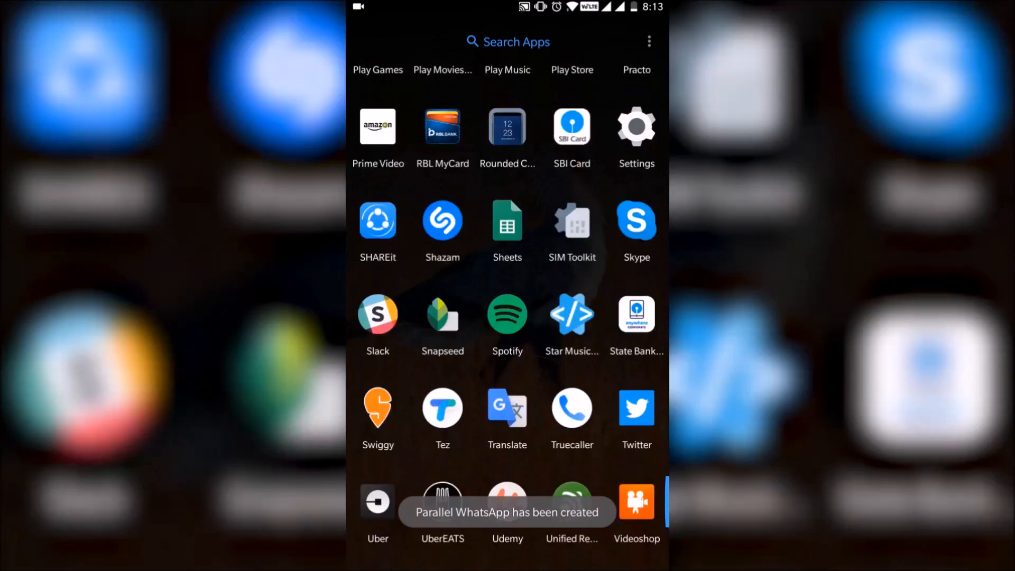
scroll(down, 3)
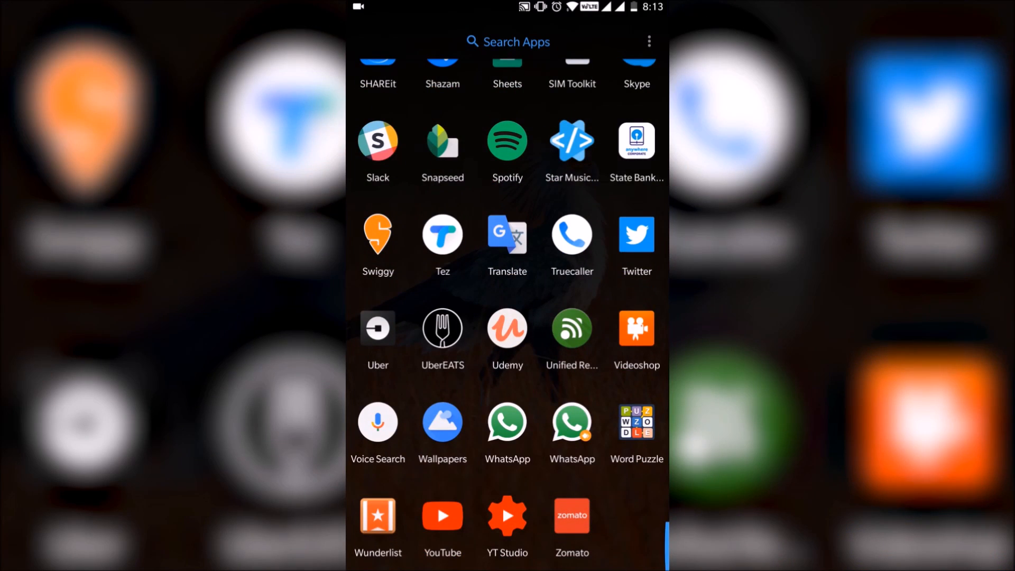